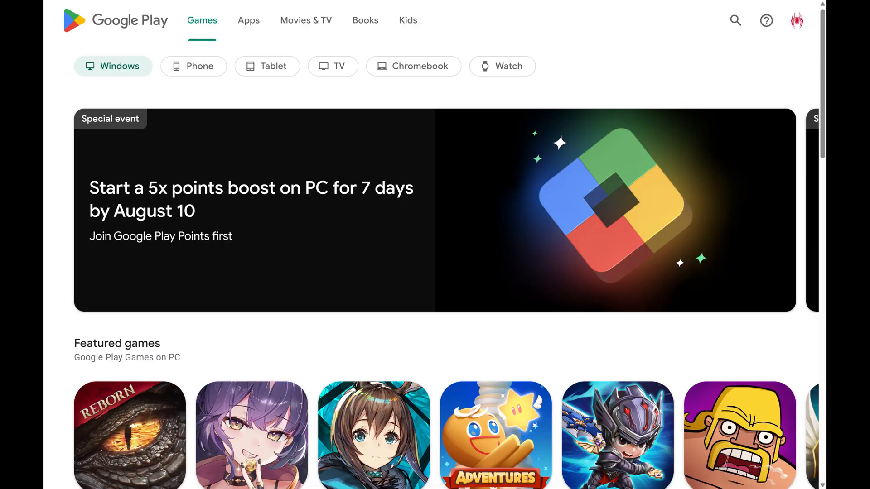
# - Start a store search for the Microsoft Copilot app from the Games home page
pyautogui.click(248, 20)
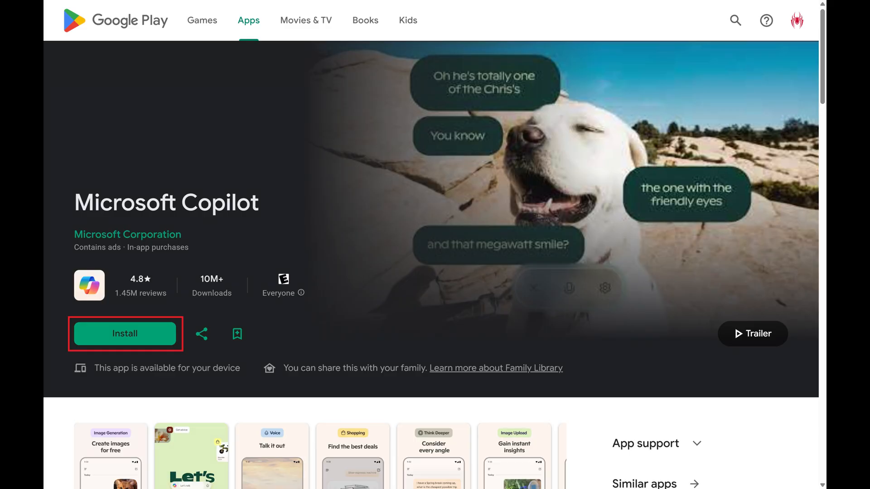
# - Begin installing Microsoft Copilot from its app listing
pyautogui.click(124, 334)
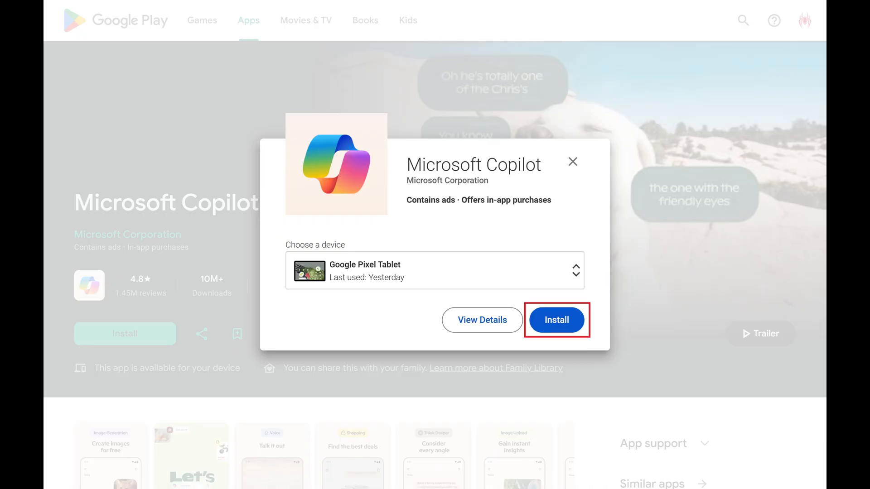
# - Confirm the Copilot install to the Google Pixel Tablet, reaching Google password verification
pyautogui.click(555, 320)
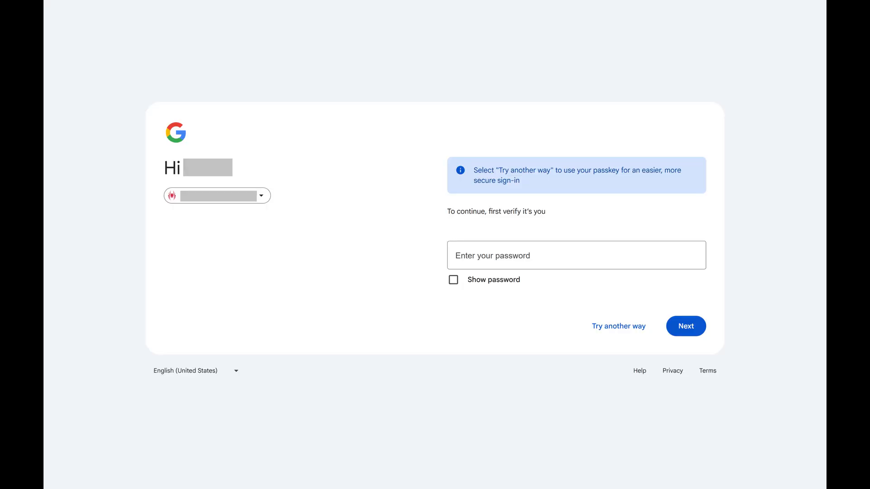